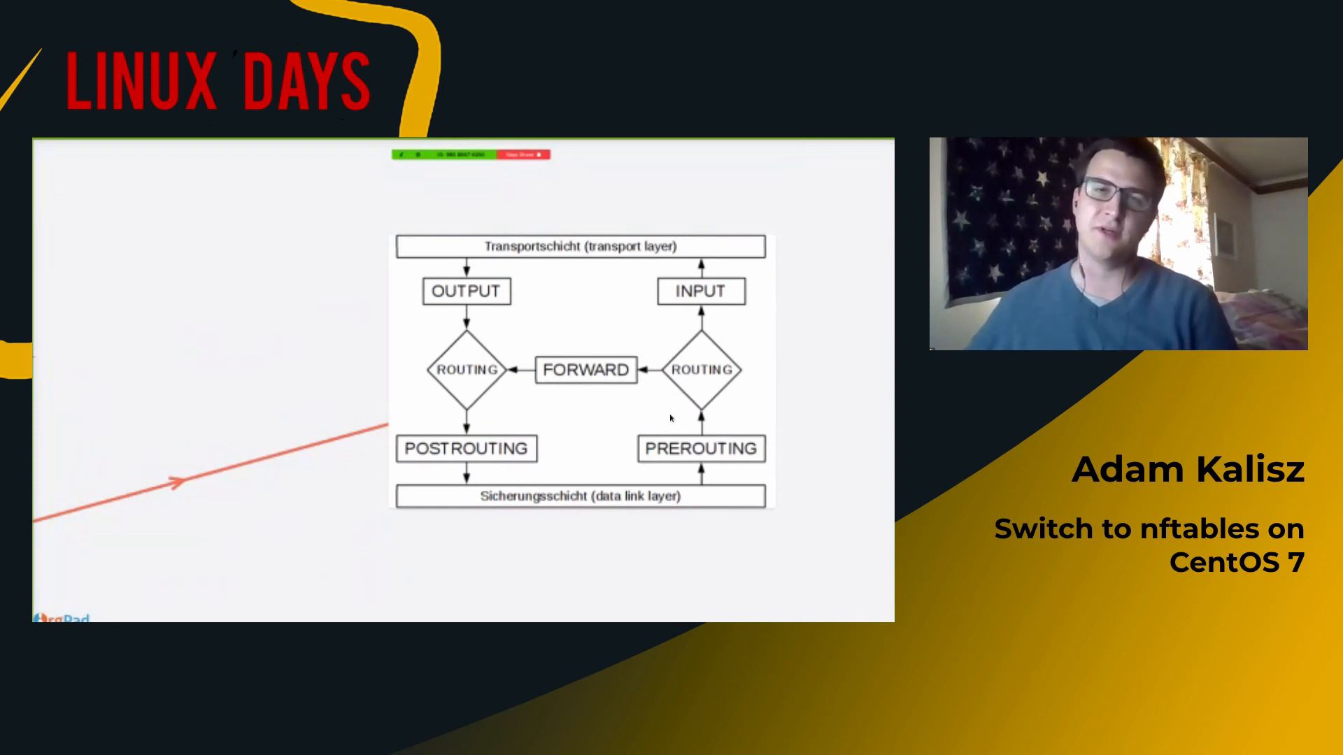
mouse_move(590, 379)
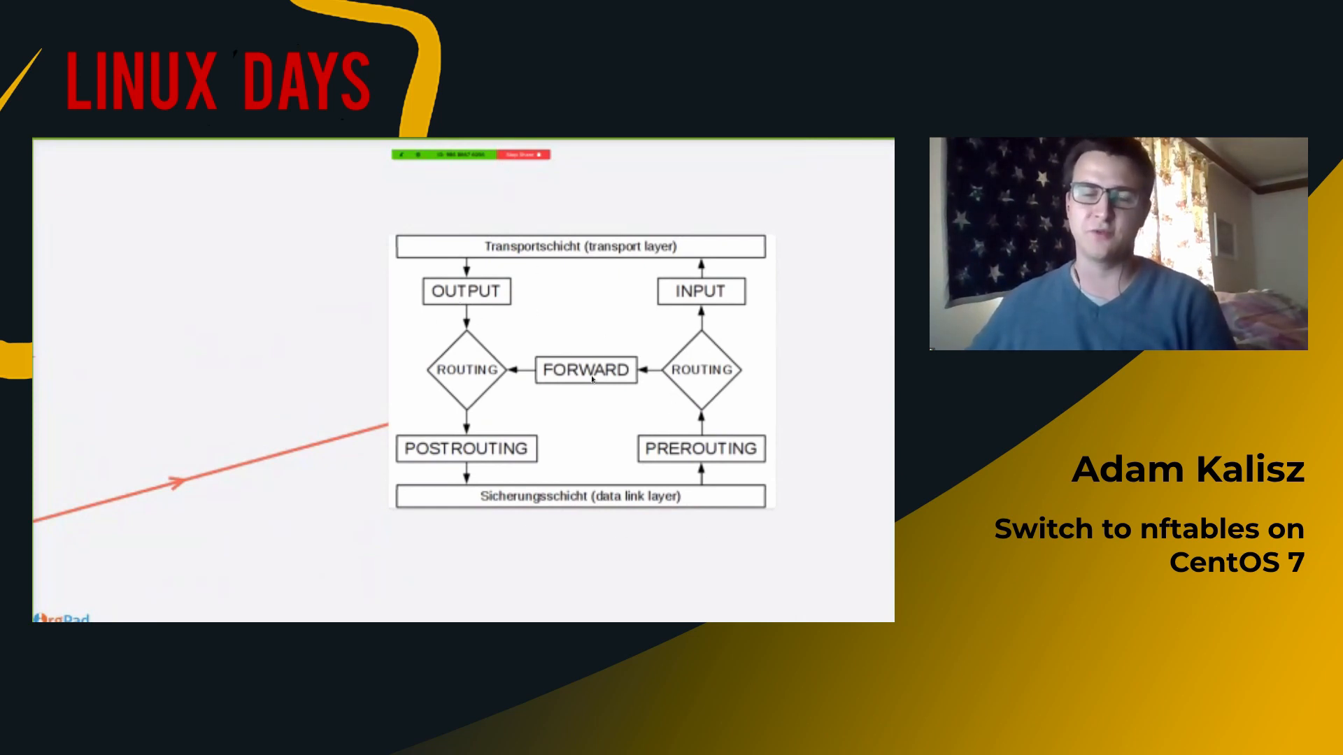
mouse_move(376, 575)
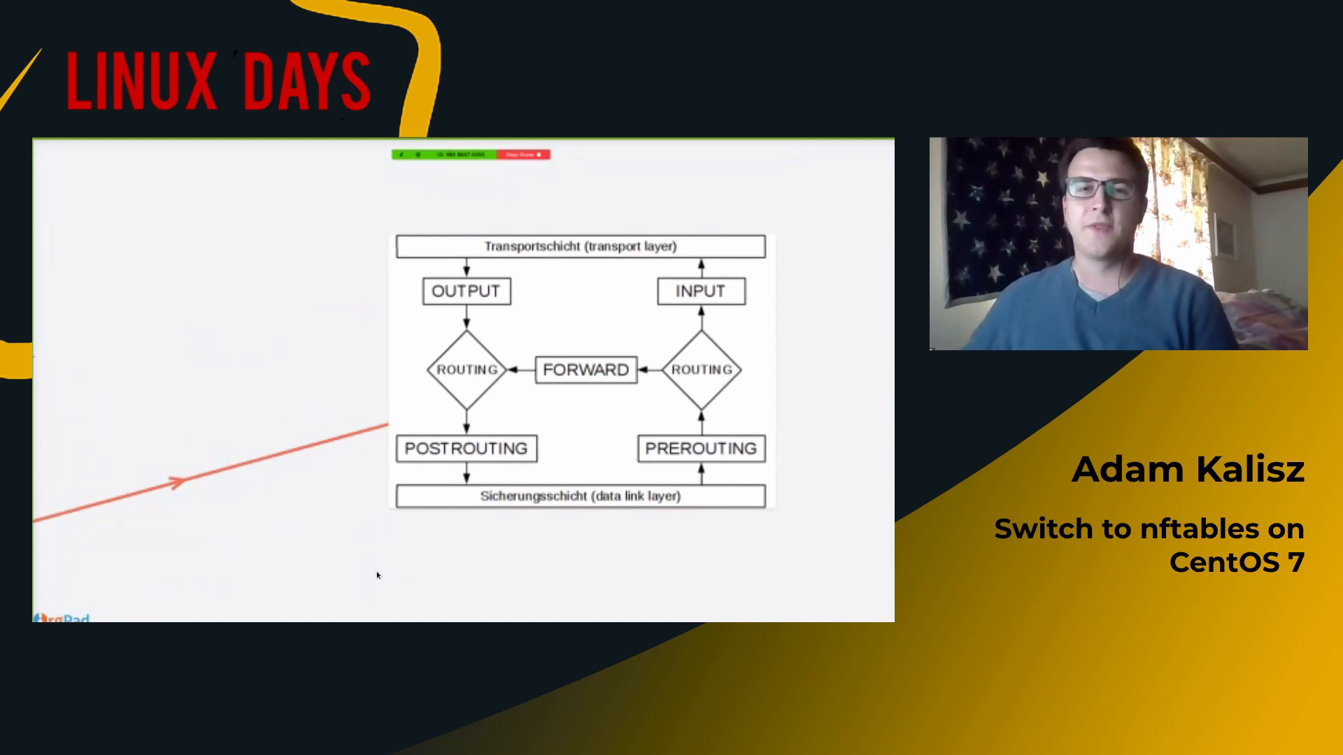